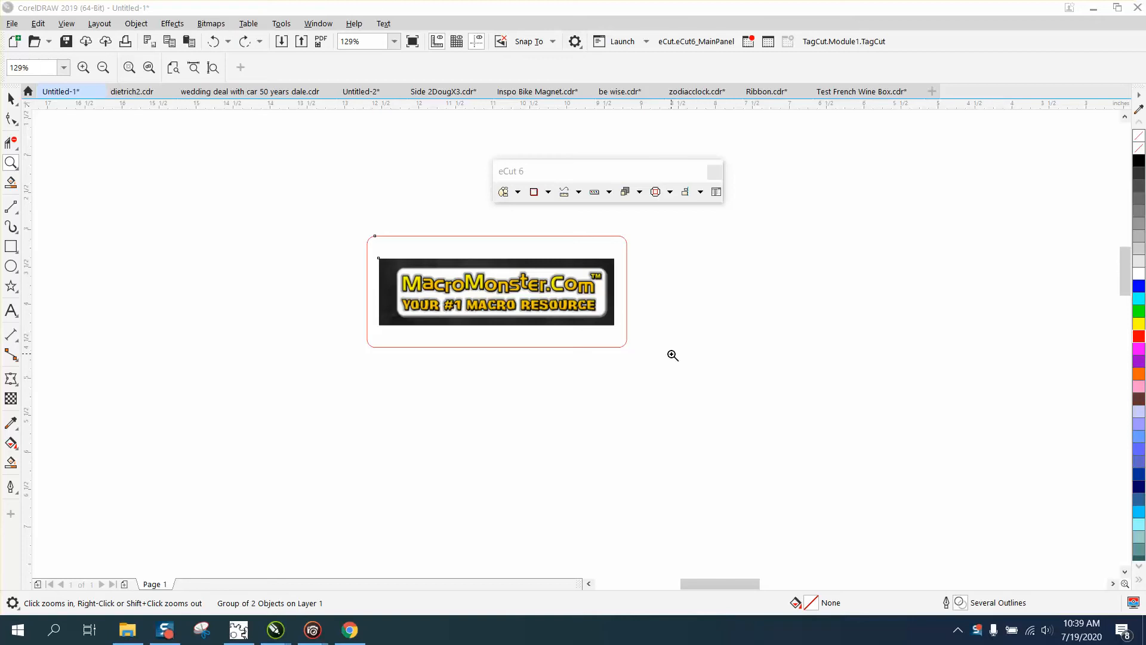
# Zoom in on the MacroMonster name tag, then back out to show tag and empty page.
pyautogui.click(671, 356)
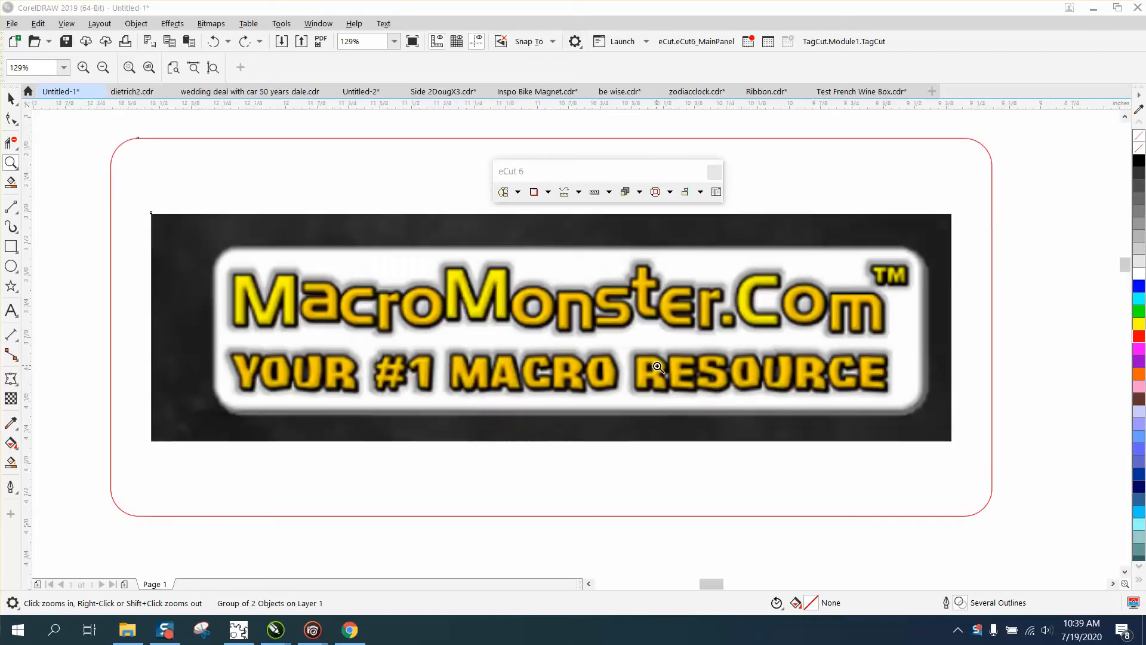
pyautogui.click(656, 367)
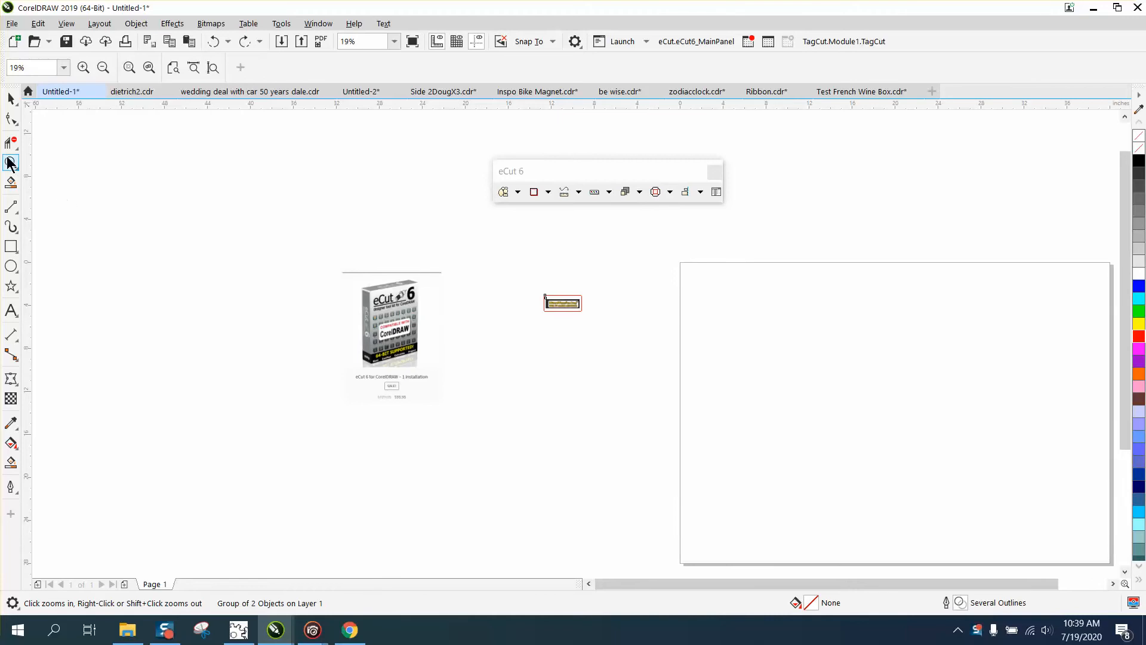
# Select the MacroMonster name tag group, showing its 3.5 by 1.5 inch size.
pyautogui.click(11, 163)
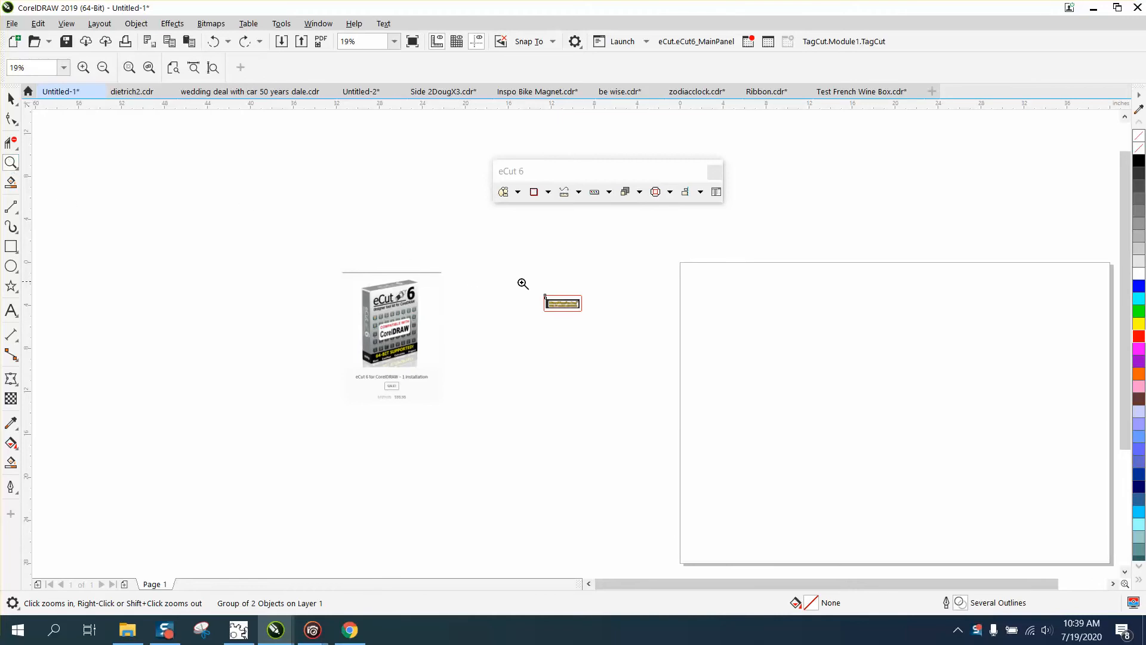
pyautogui.click(561, 302)
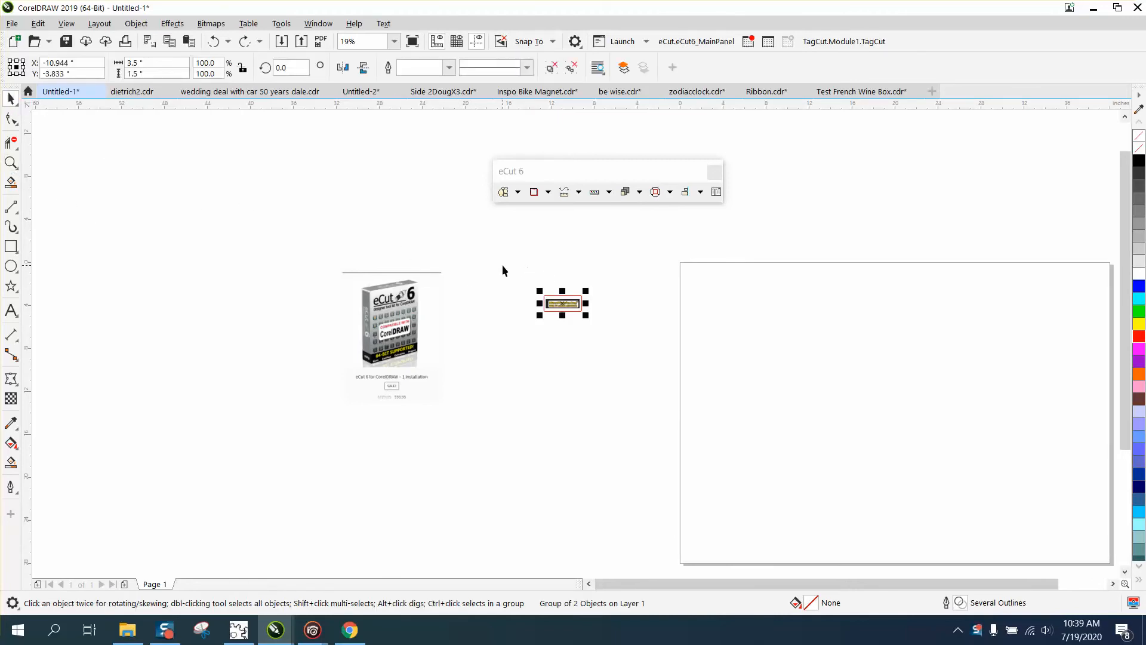
pyautogui.click(154, 62)
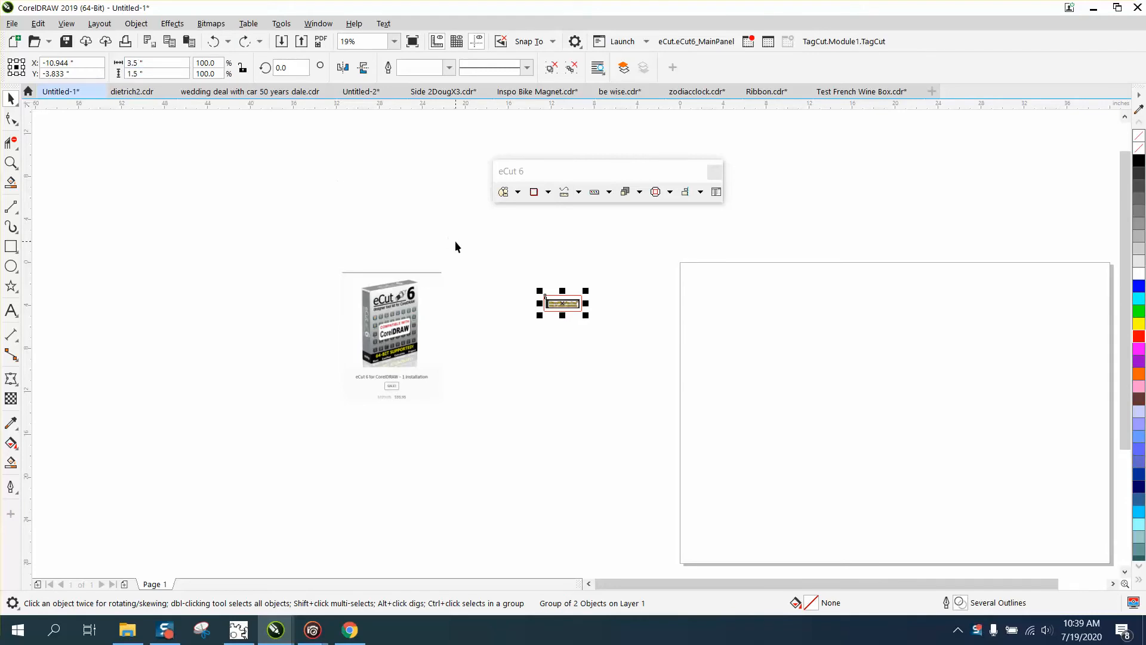
pyautogui.moveTo(953, 293)
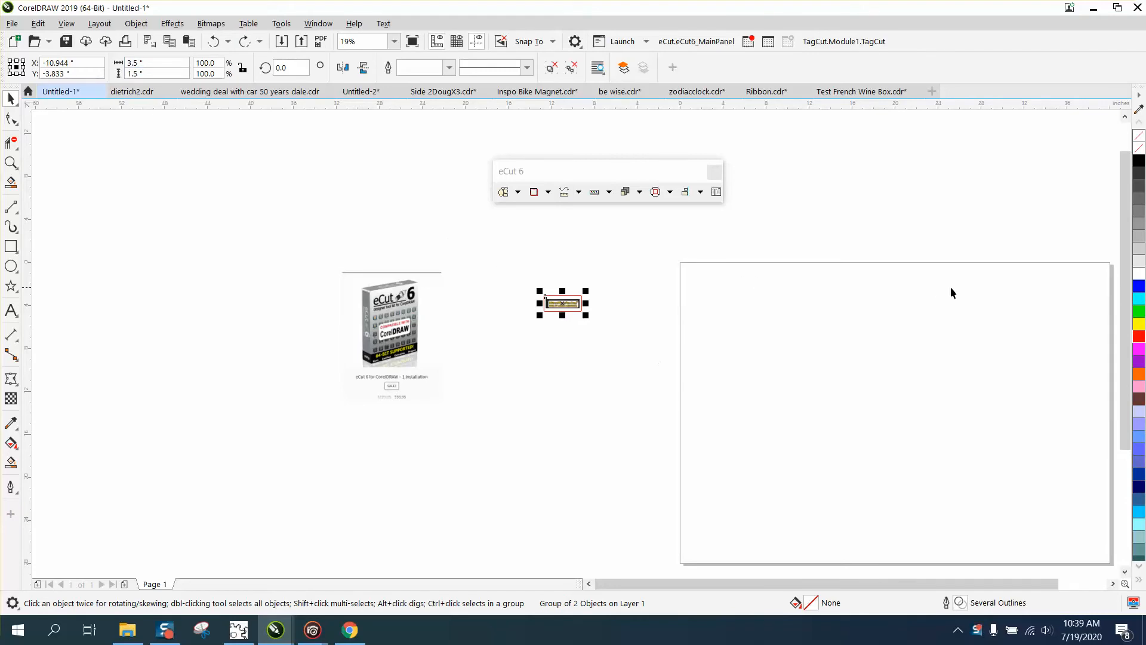
pyautogui.moveTo(1042, 291)
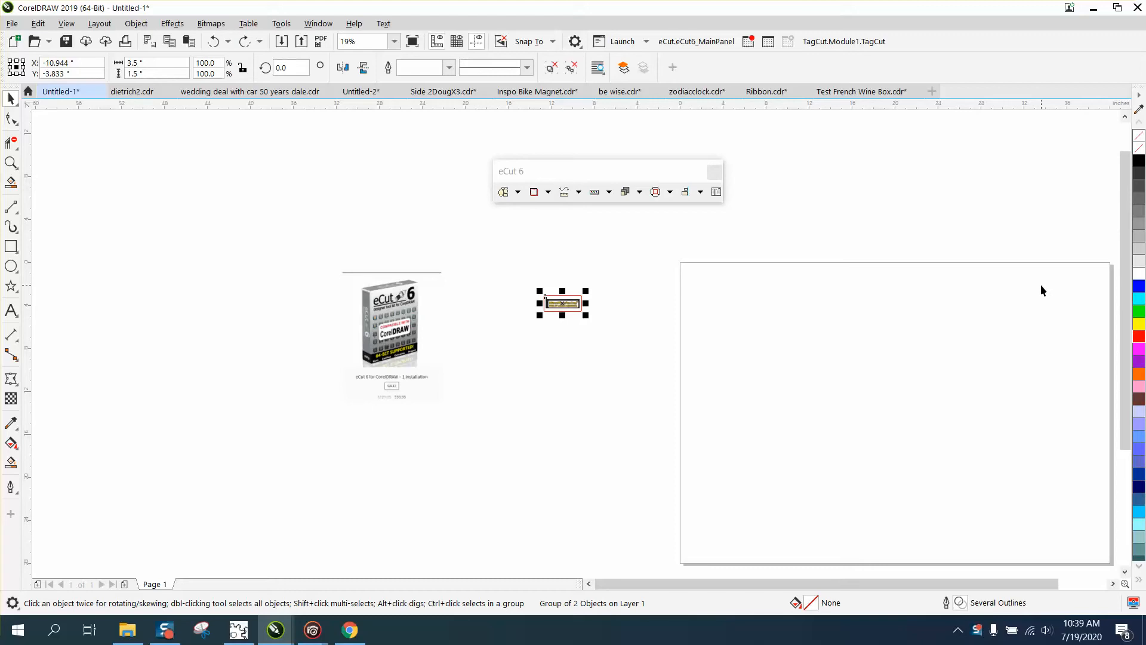
# Run eCut 6 Multiply with block width 40, fill area 28 and distance 0.1 inch.
pyautogui.click(517, 191)
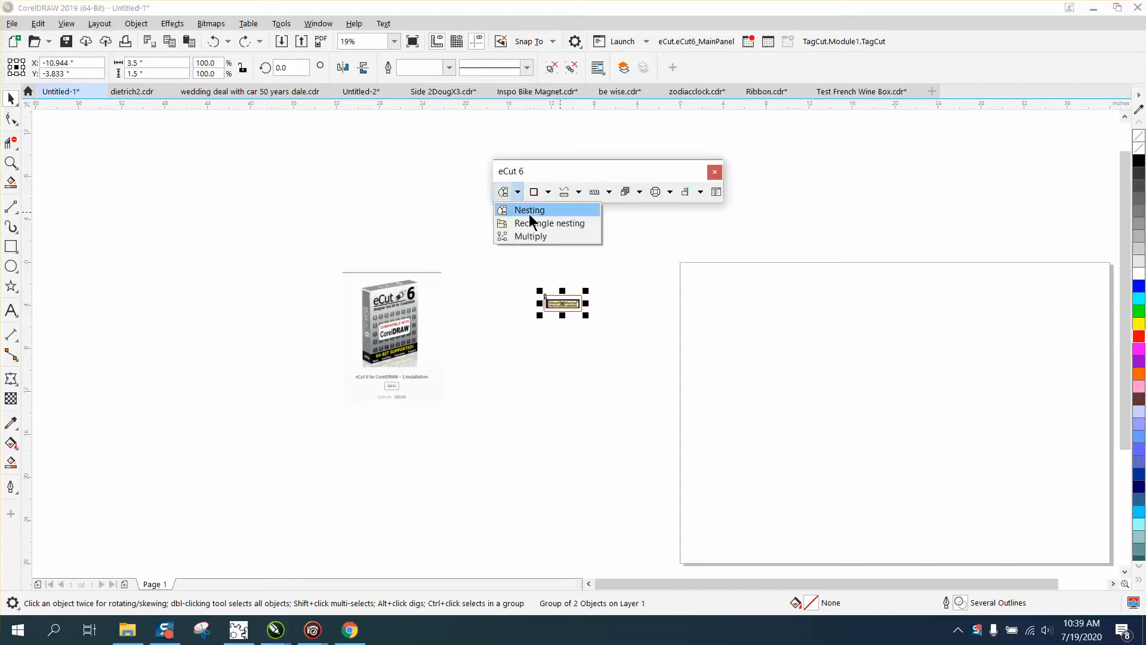
pyautogui.click(531, 235)
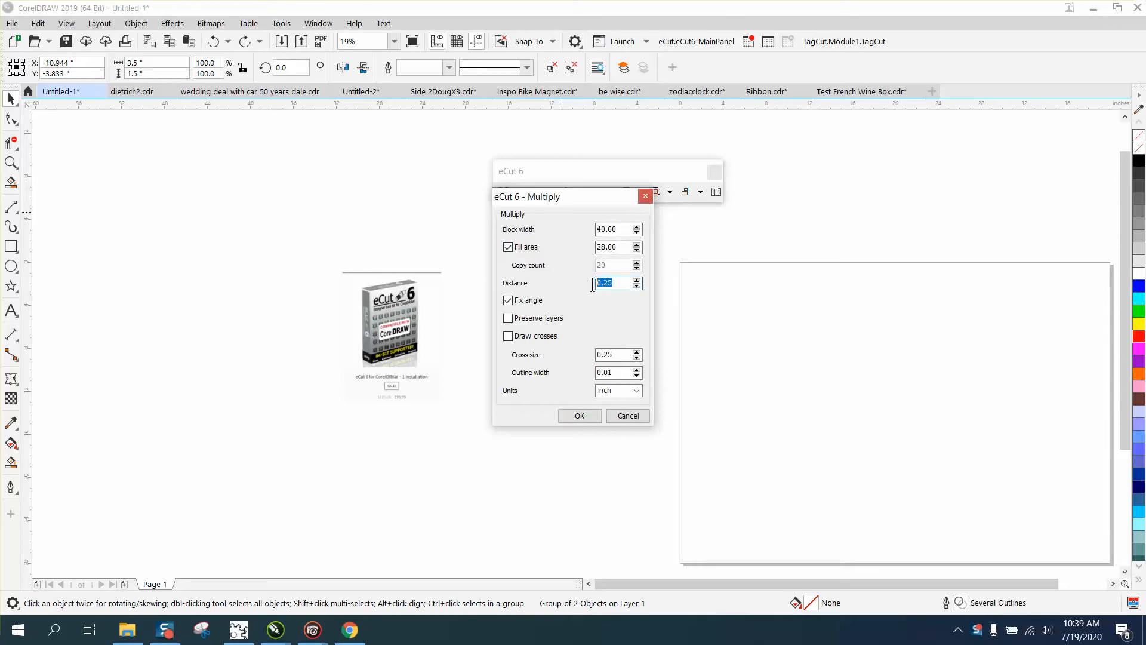
pyautogui.write('.0')
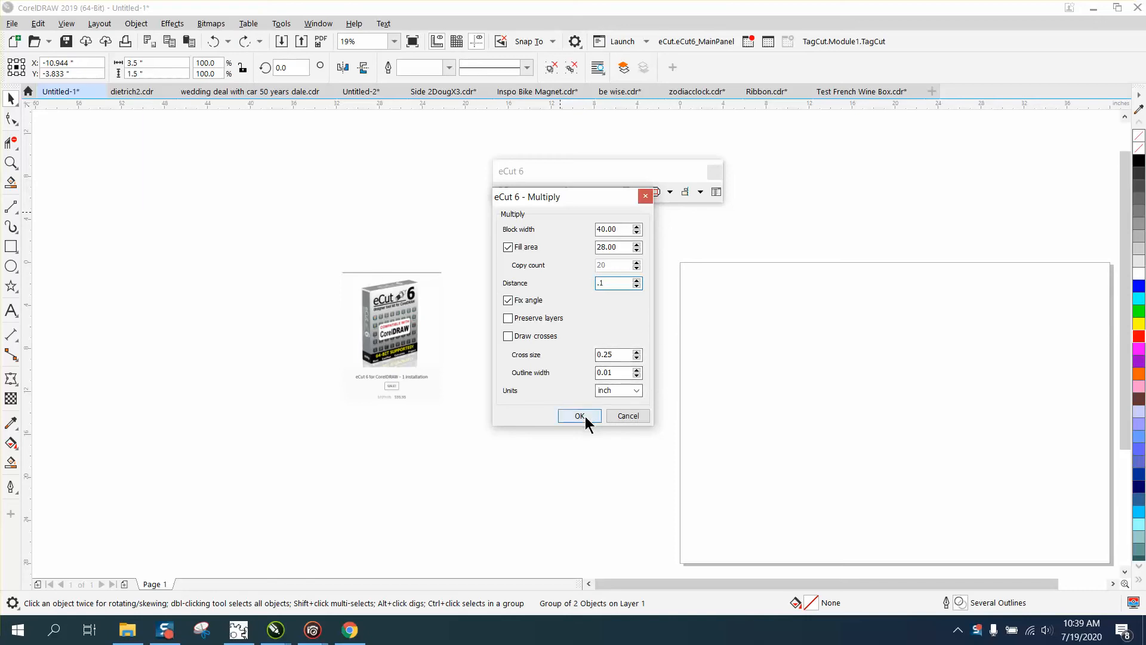
pyautogui.click(579, 415)
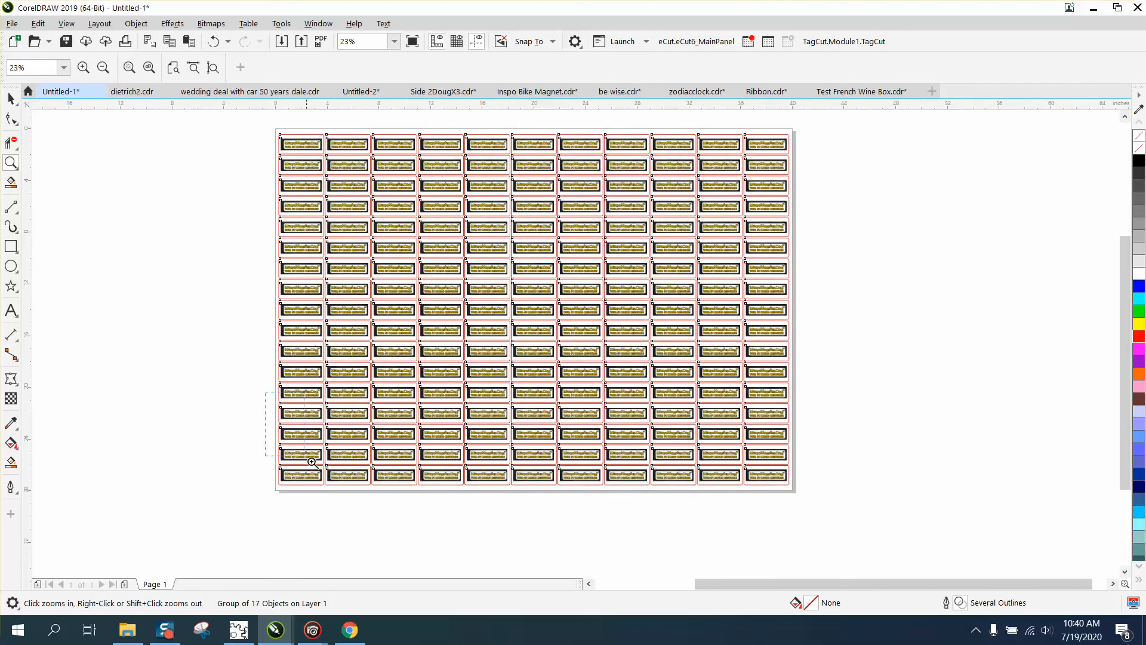
# Zoom in to inspect the repeated tags and their individual red cut outlines.
pyautogui.click(311, 461)
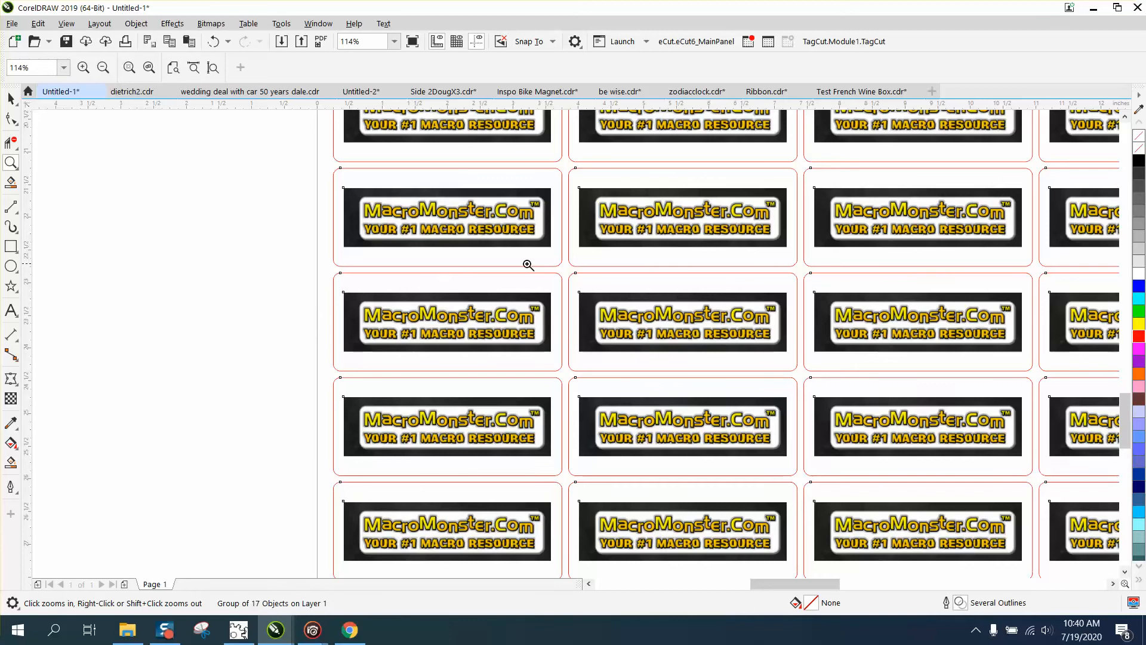
pyautogui.moveTo(596, 194)
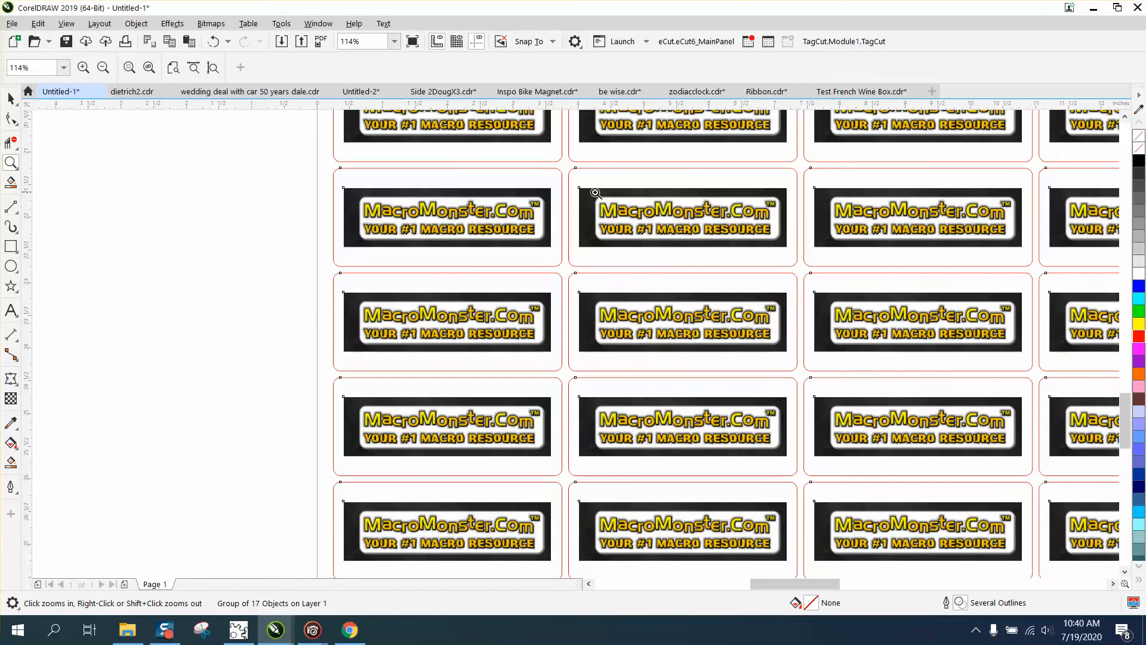
pyautogui.moveTo(708, 171)
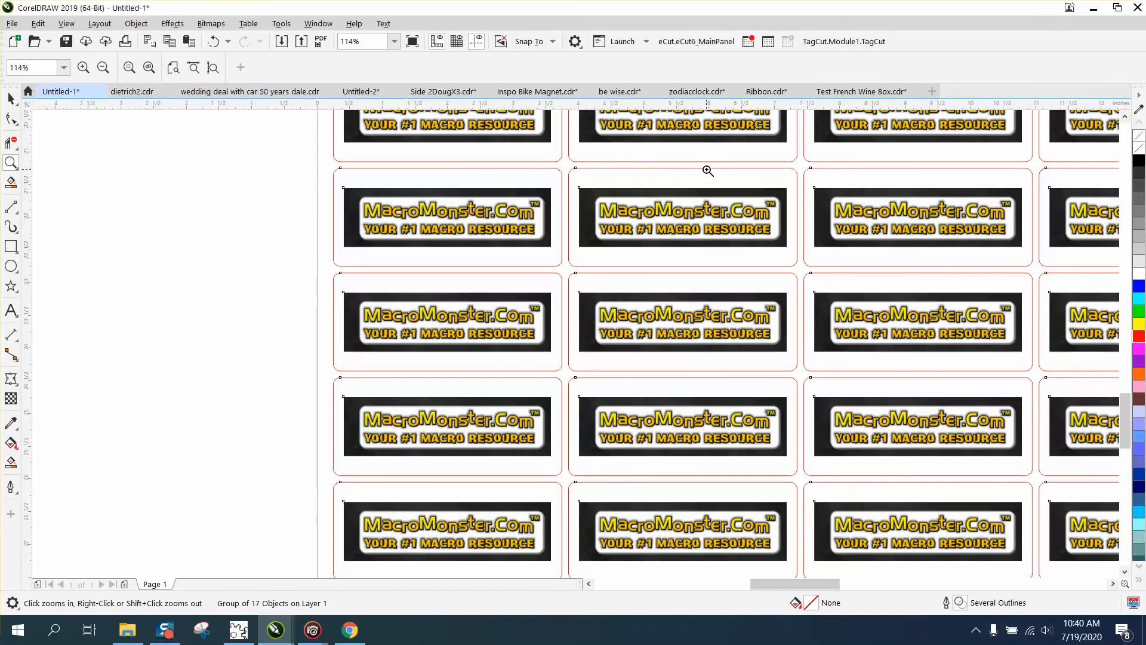
pyautogui.moveTo(838, 47)
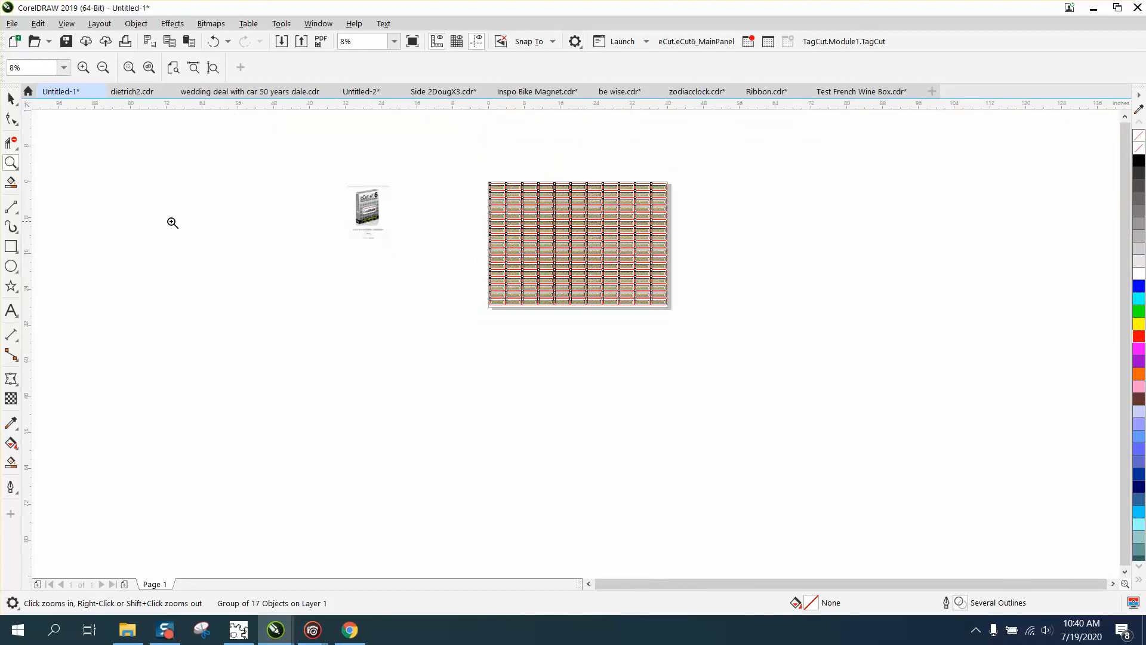
# Zoom onto the filled laser-bed page and select the whole 39.5 by 27.1 inch tag grid.
pyautogui.click(172, 223)
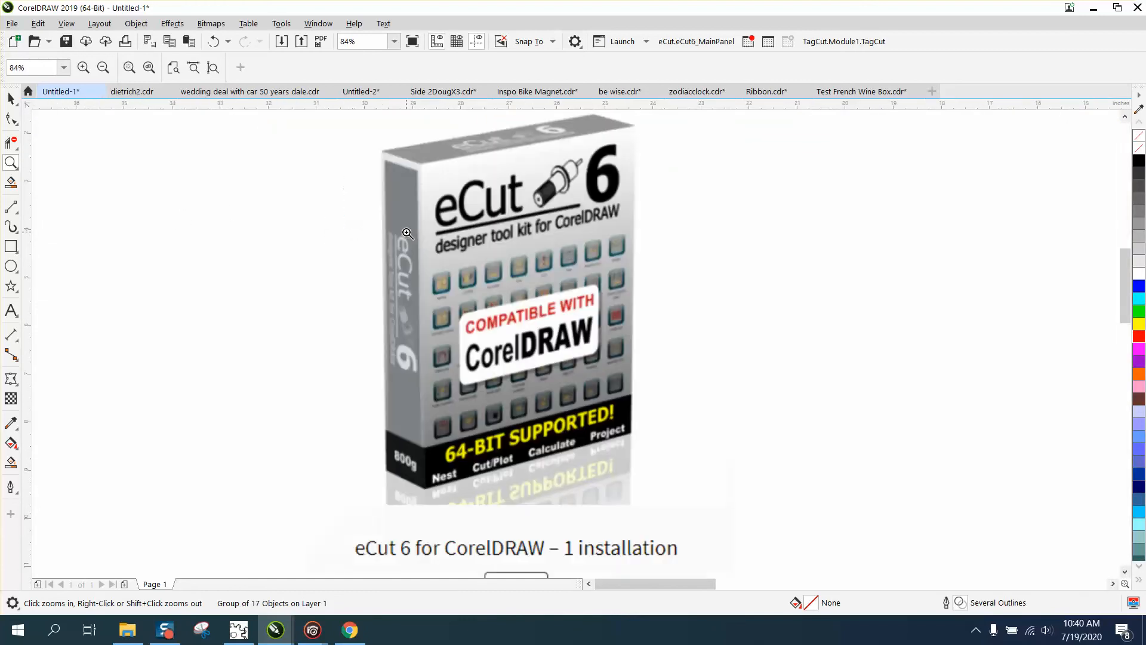
pyautogui.click(103, 67)
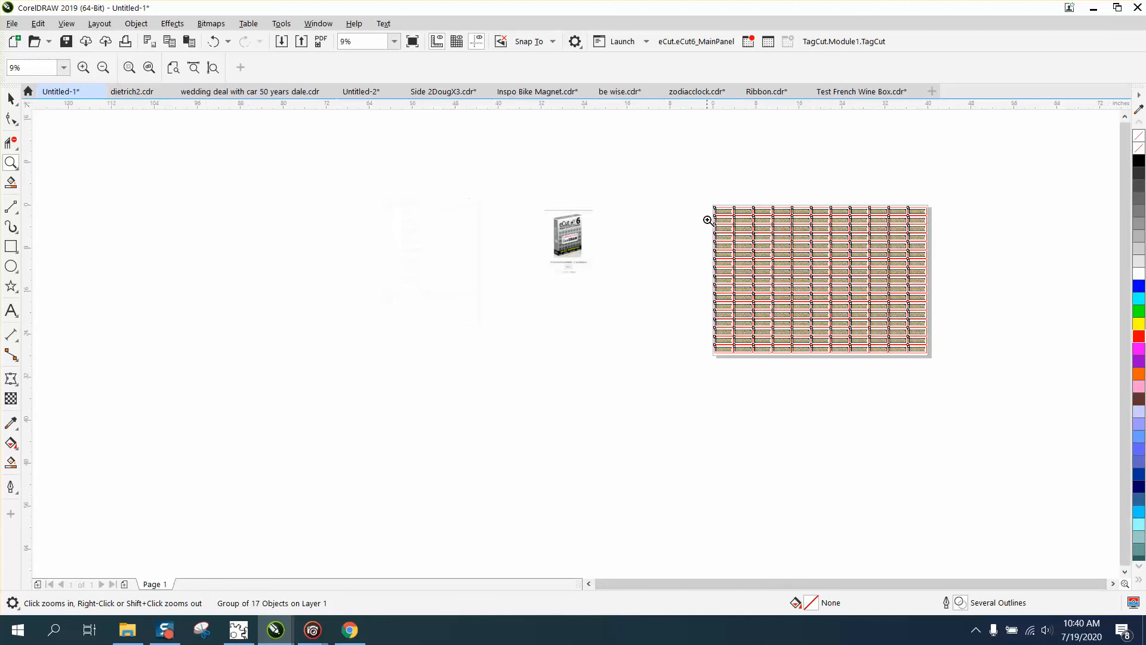
pyautogui.click(706, 220)
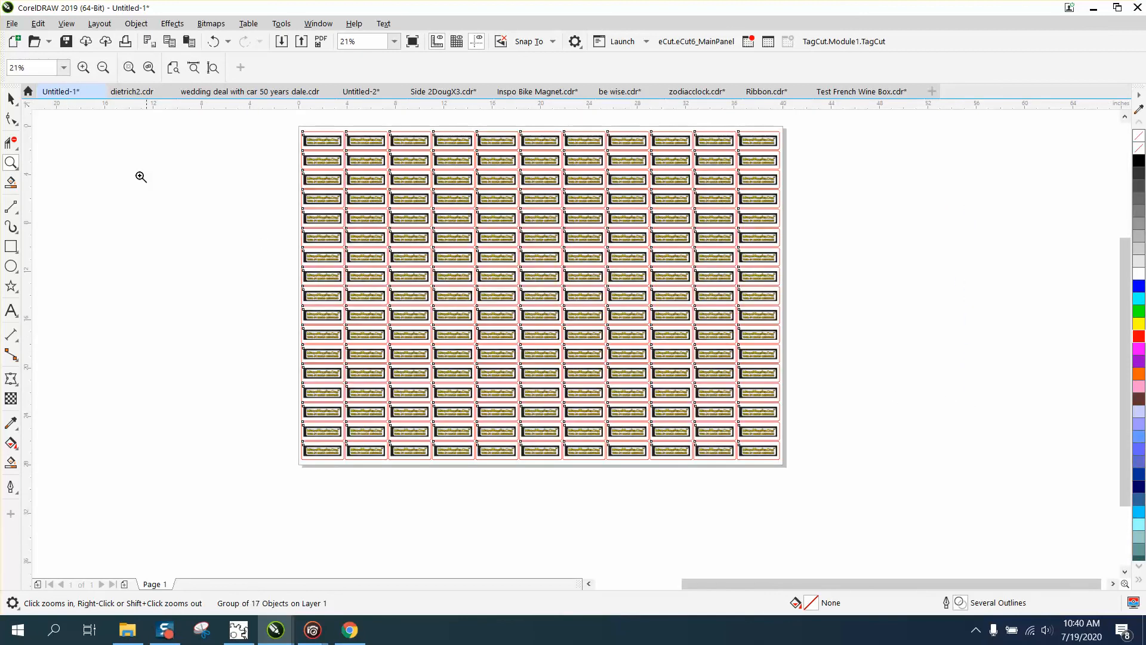
pyautogui.click(540, 295)
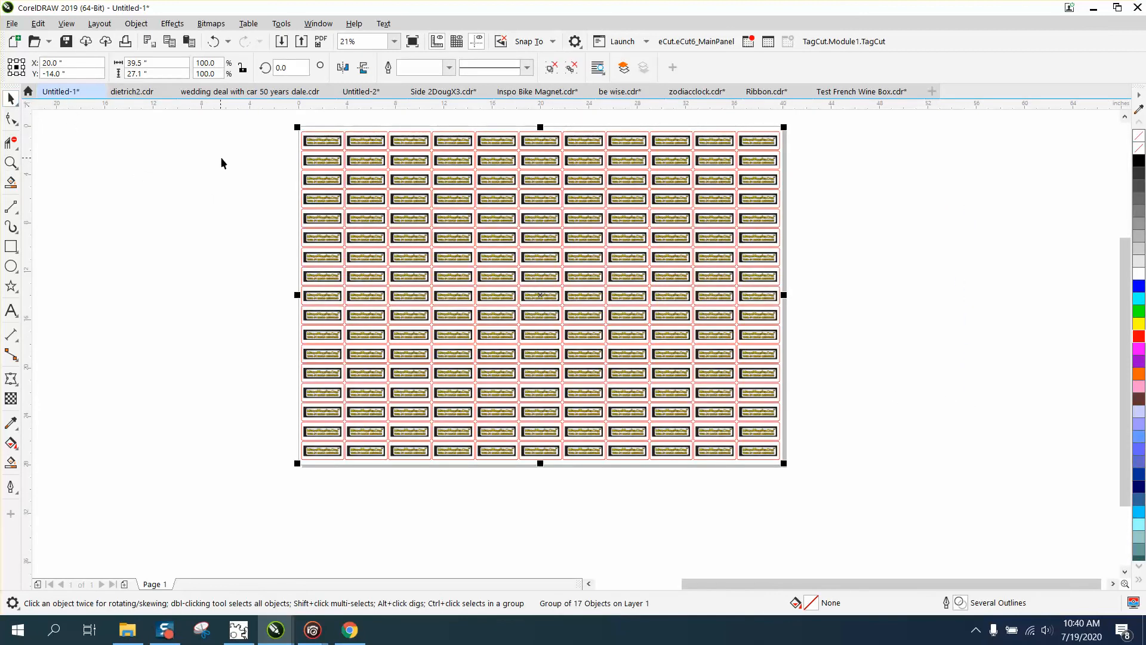
pyautogui.moveTo(446, 176)
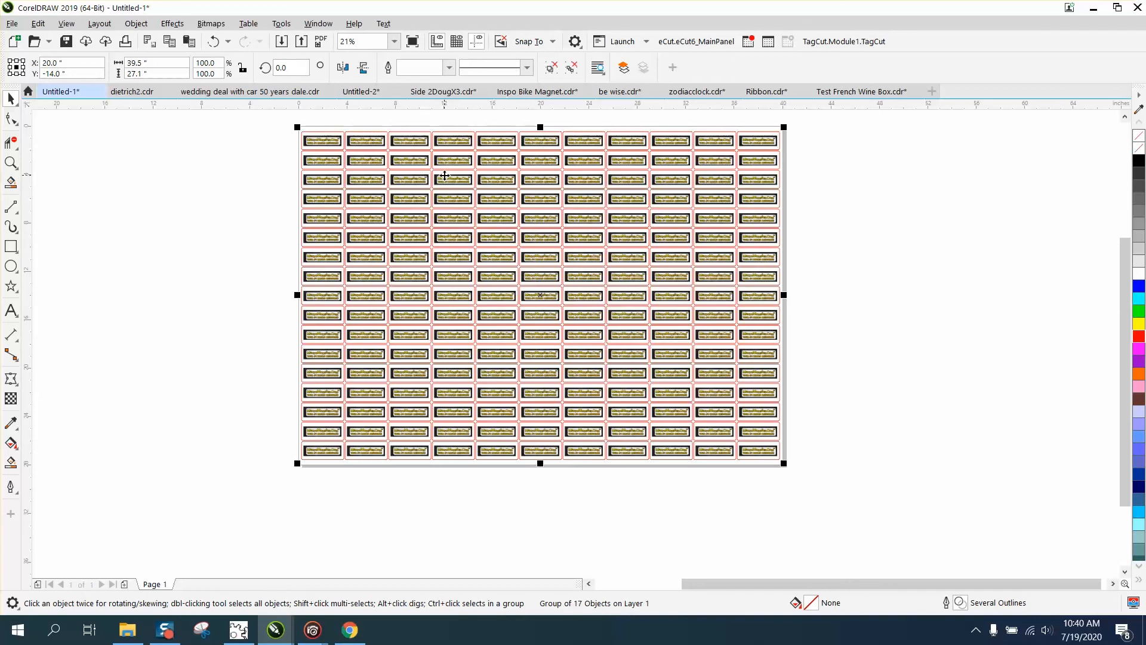